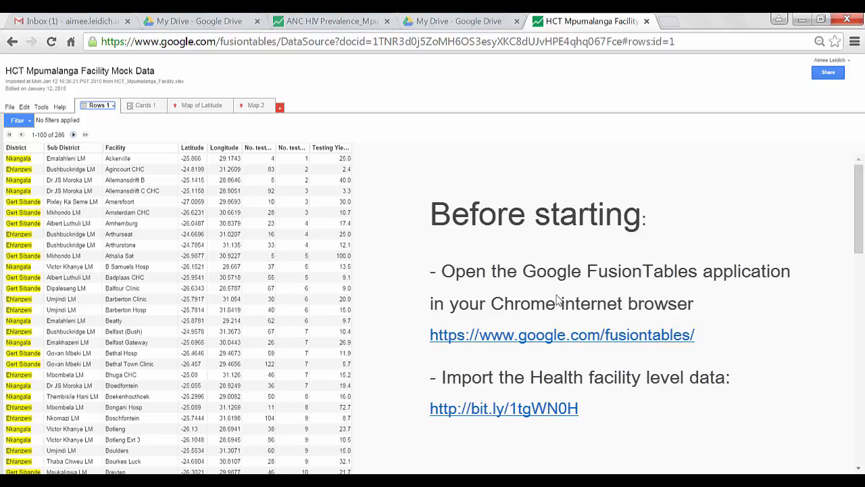
mouse_move(573, 174)
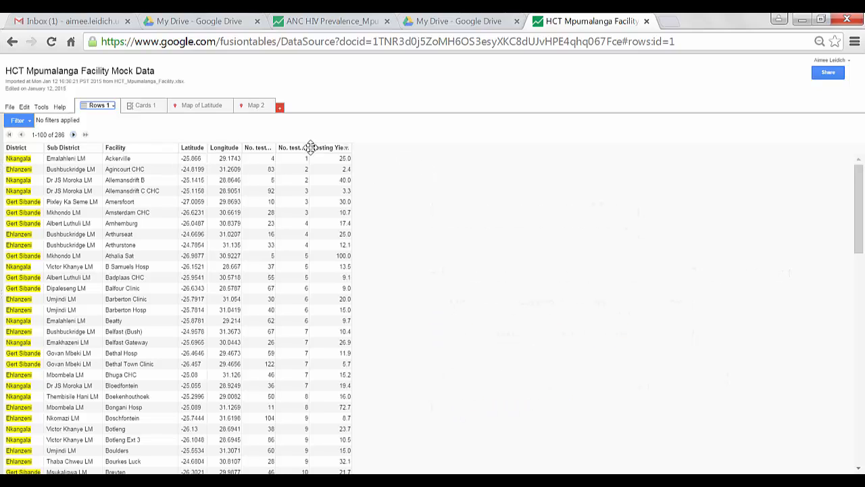
mouse_move(155, 179)
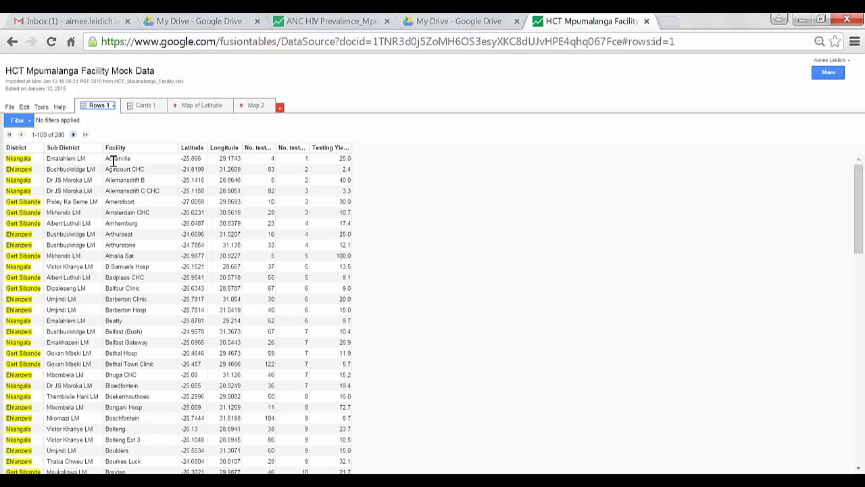
mouse_move(161, 257)
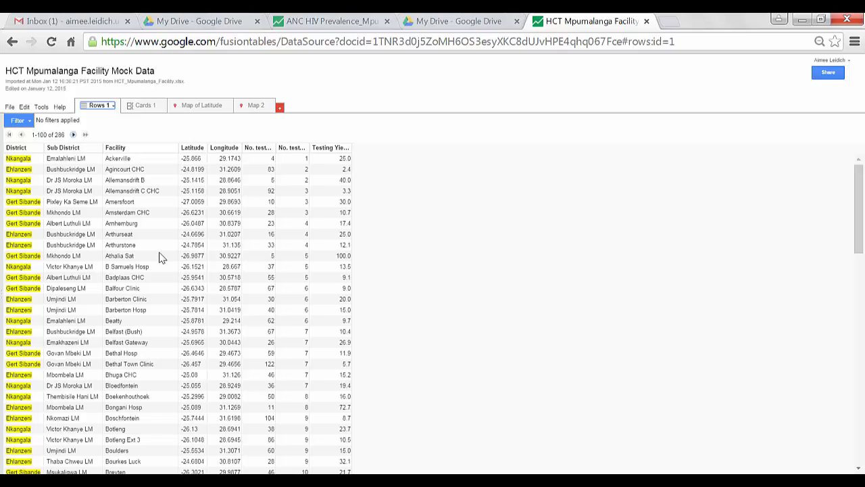
mouse_move(128, 202)
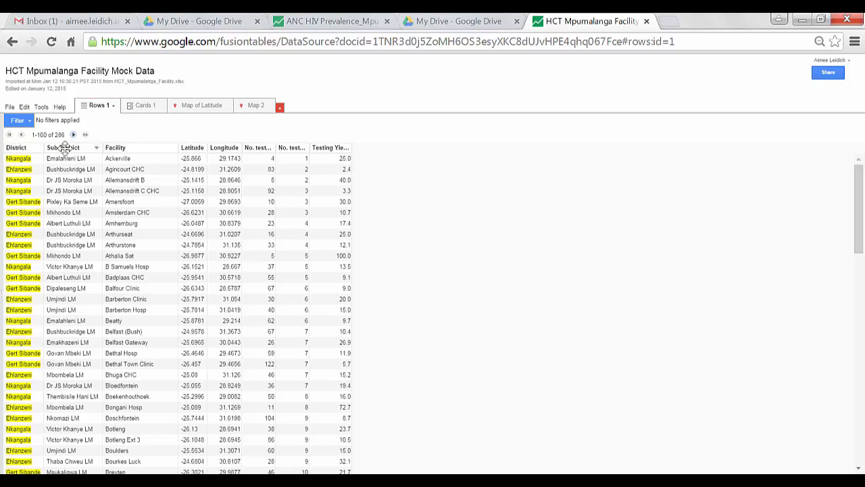
mouse_move(102, 127)
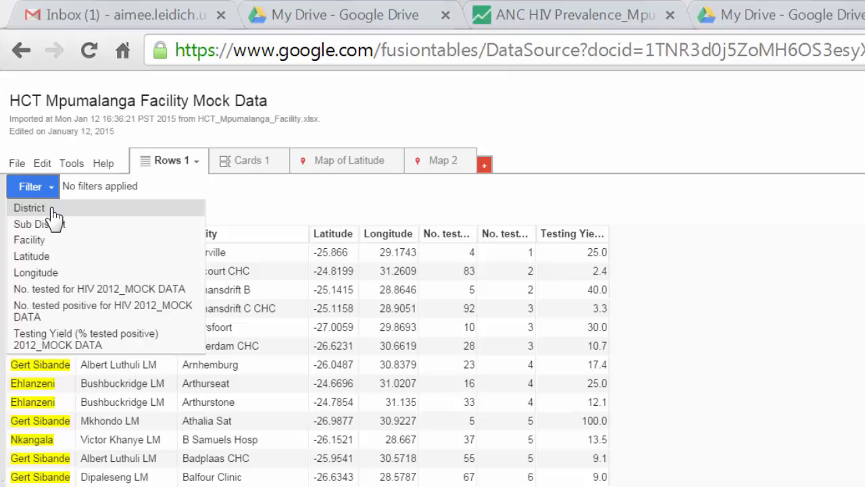
mouse_move(65, 223)
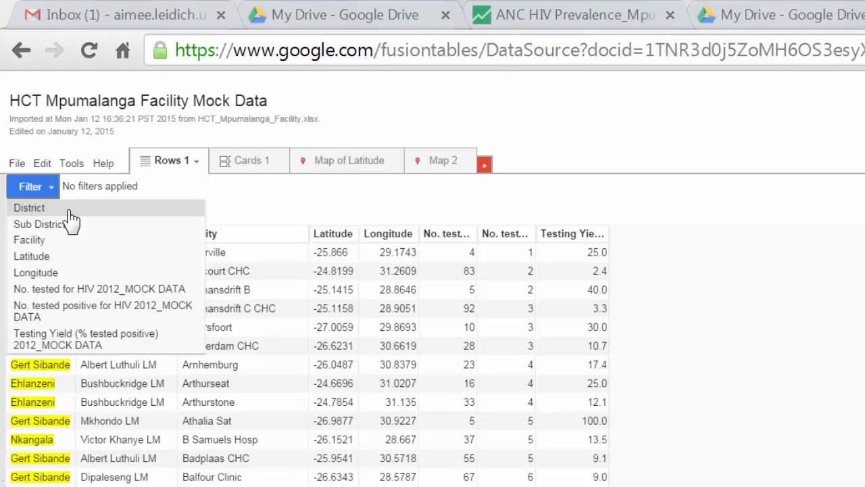
Step: Filter the facility rows to District 'Ehlanzeni', leaving 122 of 286 facilities
left_click(28, 207)
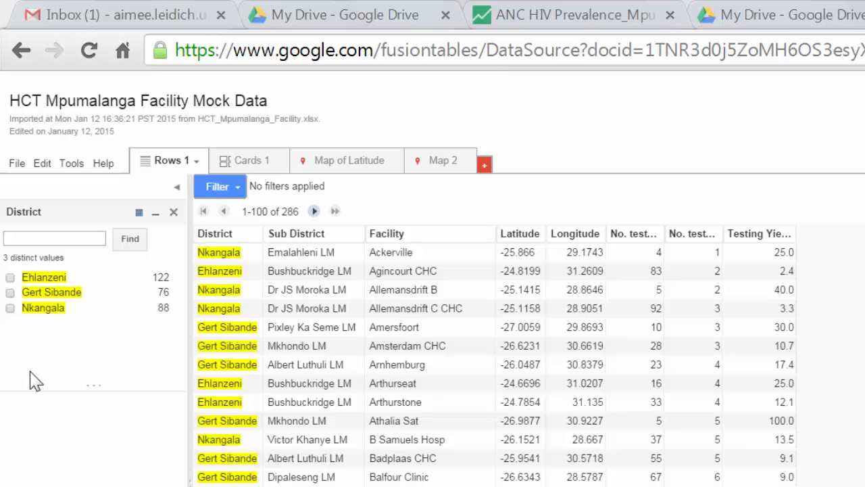
left_click(10, 277)
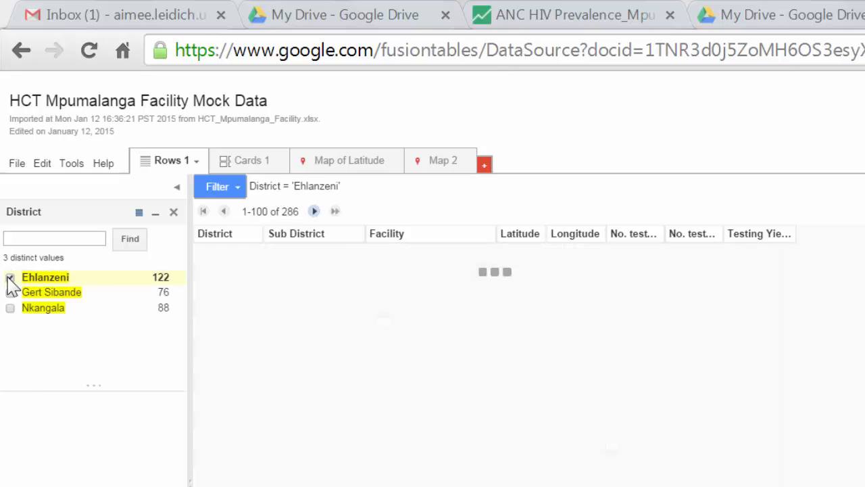
left_click(10, 277)
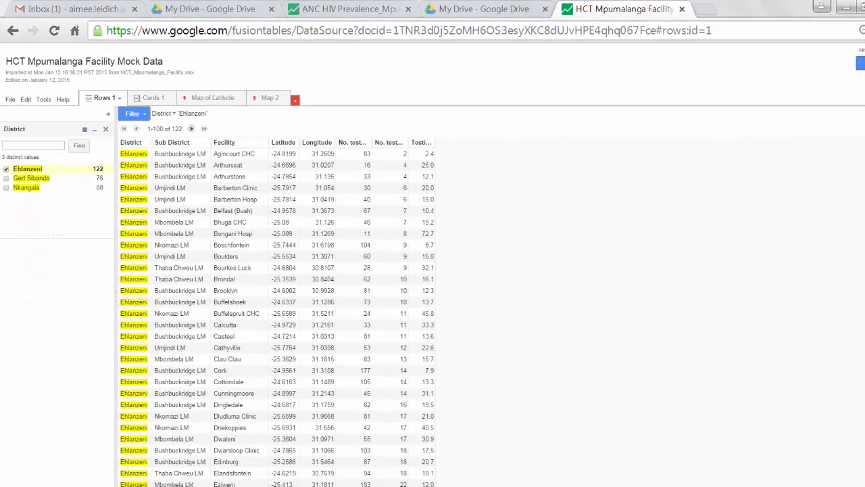
scroll("down", 3)
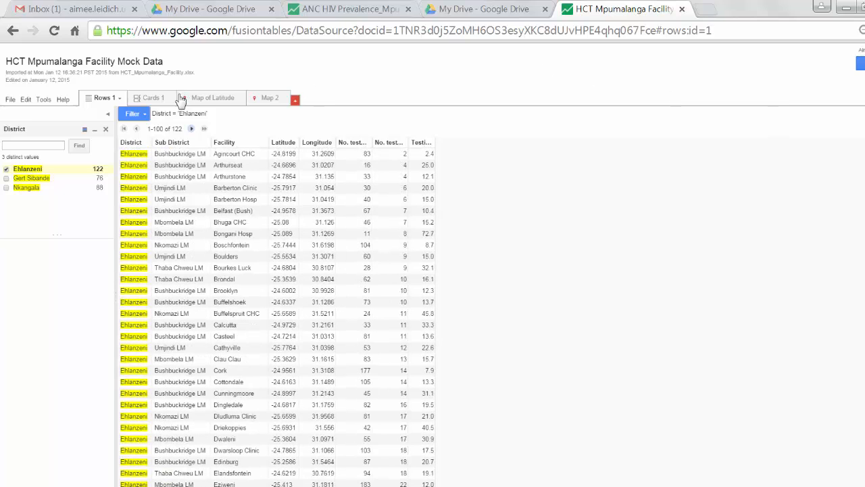
Step: In the cards view, filter Sub District to Dipaleseng LM, showing five facility cards
left_click(151, 97)
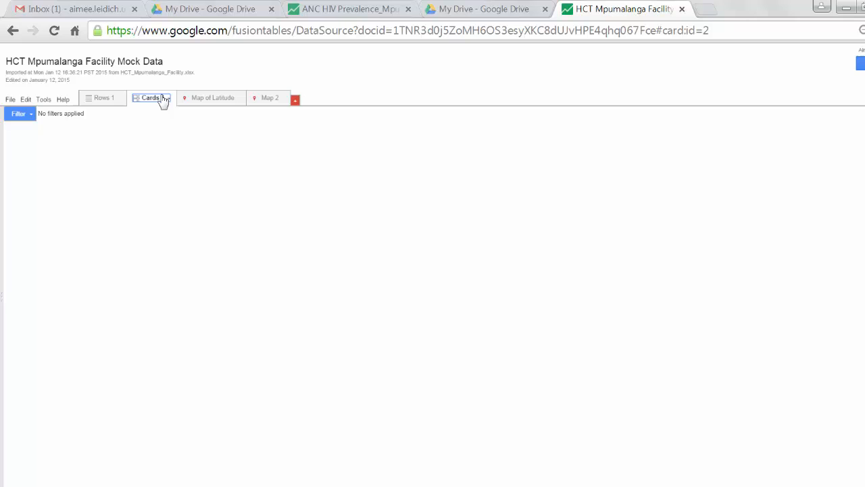
left_click(150, 97)
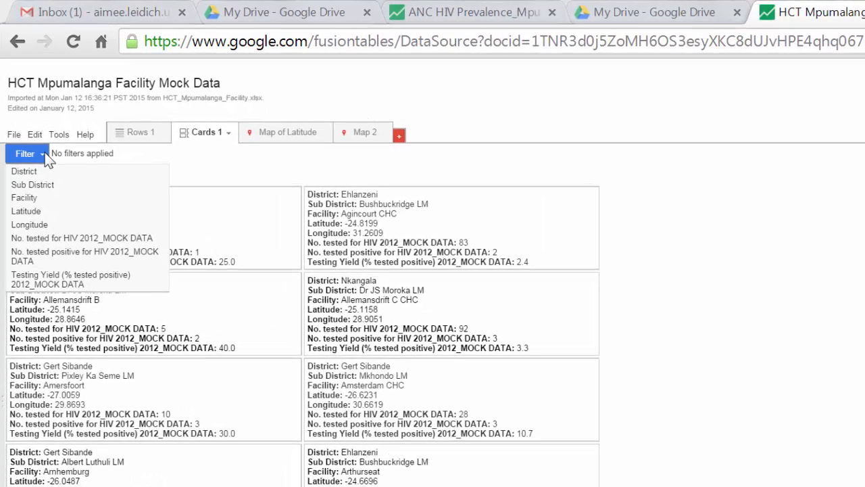
mouse_move(33, 184)
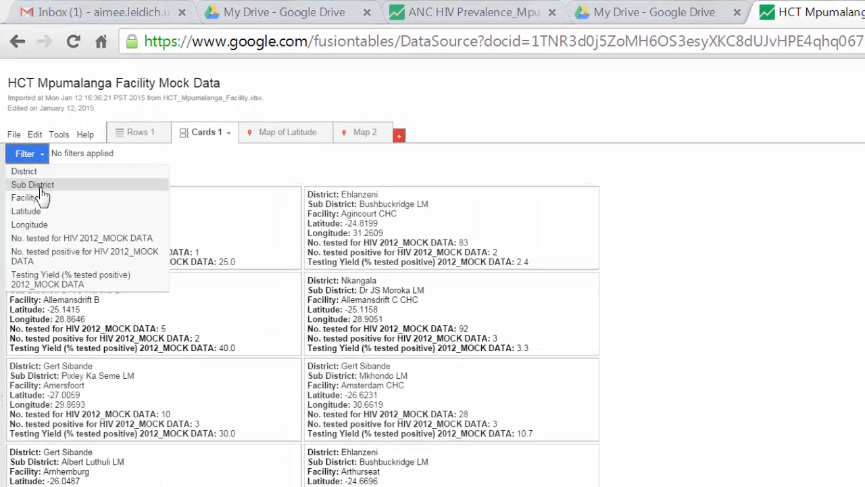
left_click(33, 184)
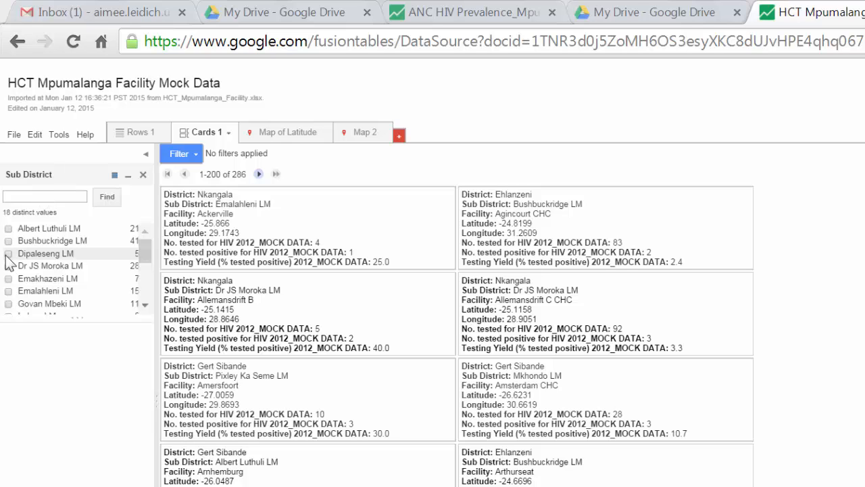
left_click(8, 253)
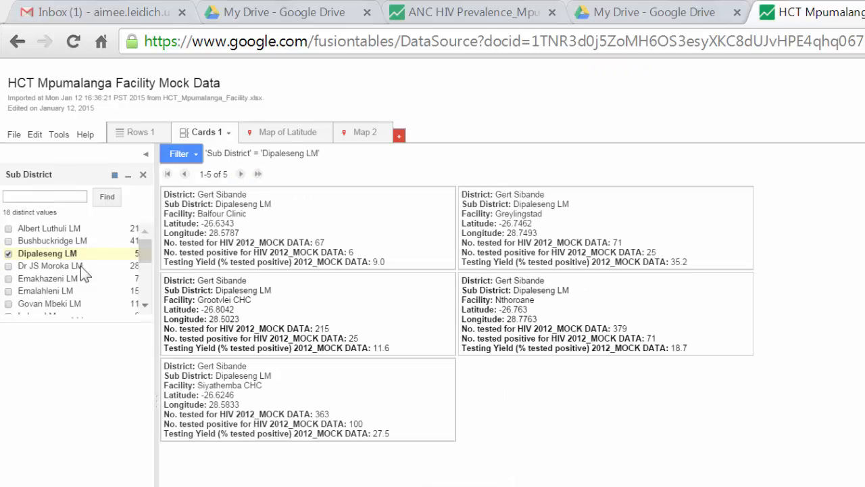
mouse_move(809, 81)
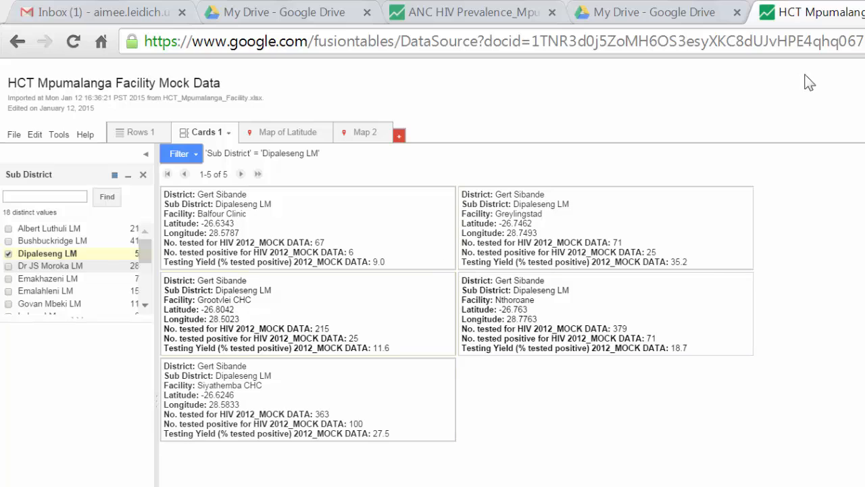
mouse_move(318, 377)
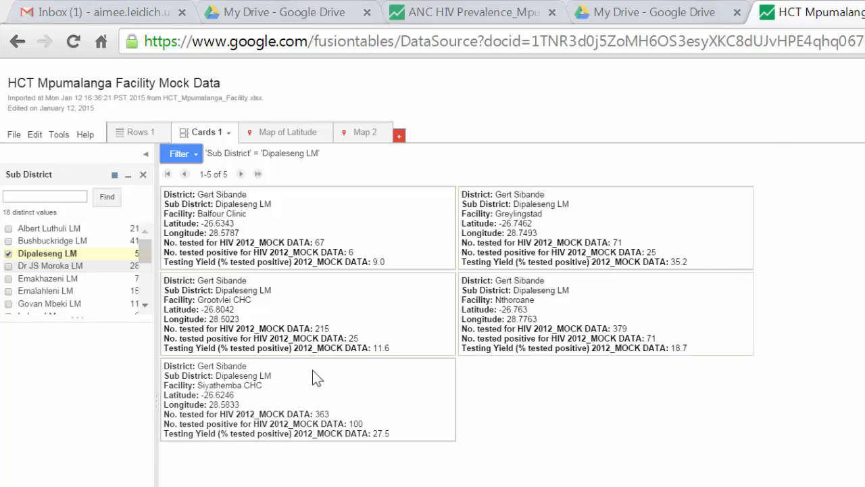
mouse_move(311, 93)
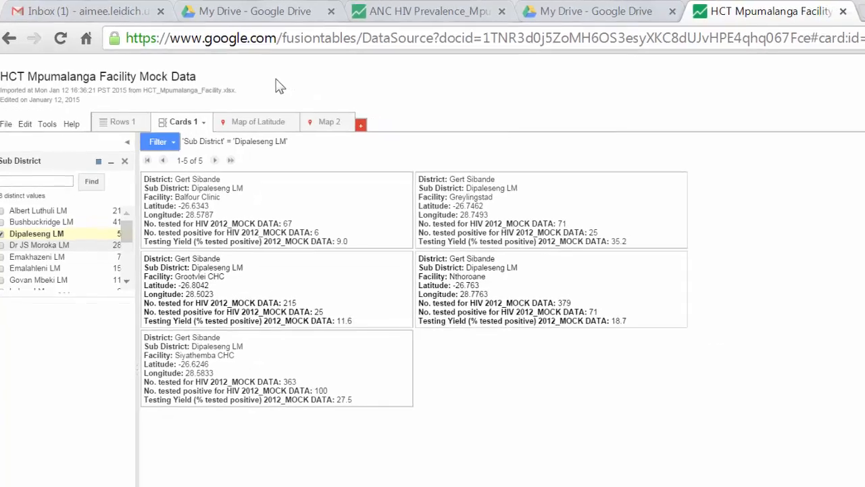
Step: Show the Map of Latitude with all facilities plotted across Mpumalanga, unfiltered
left_click(258, 122)
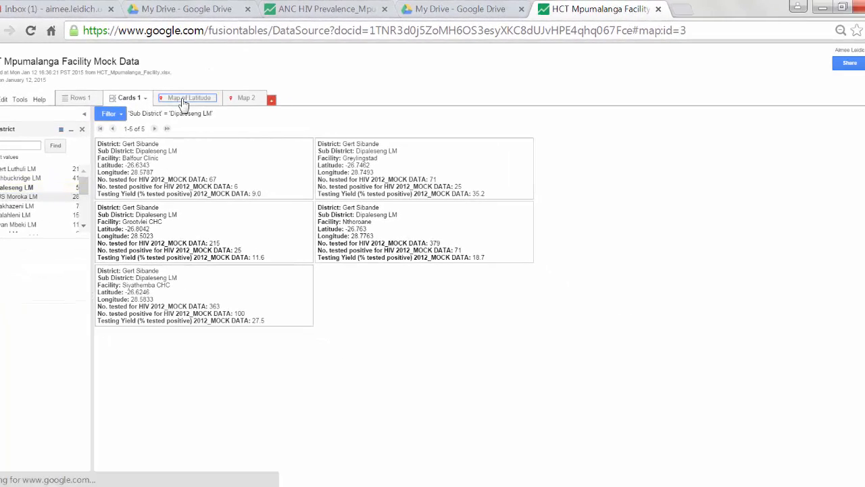
left_click(188, 97)
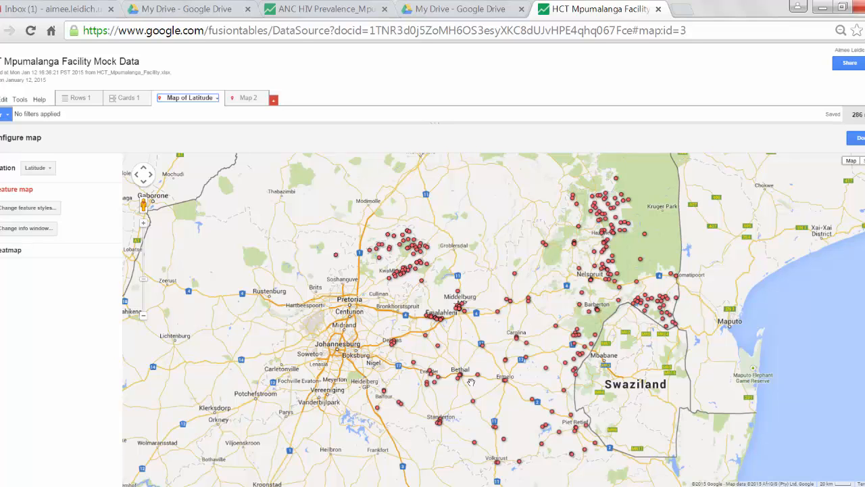
mouse_move(405, 240)
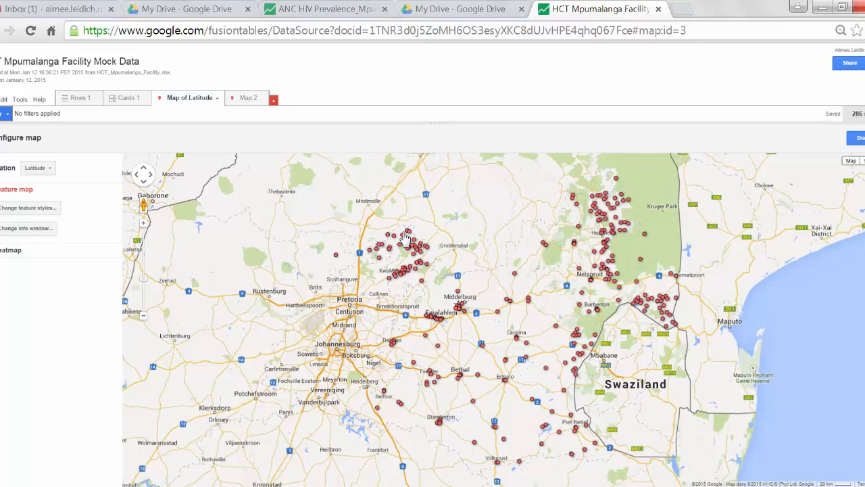
mouse_move(372, 265)
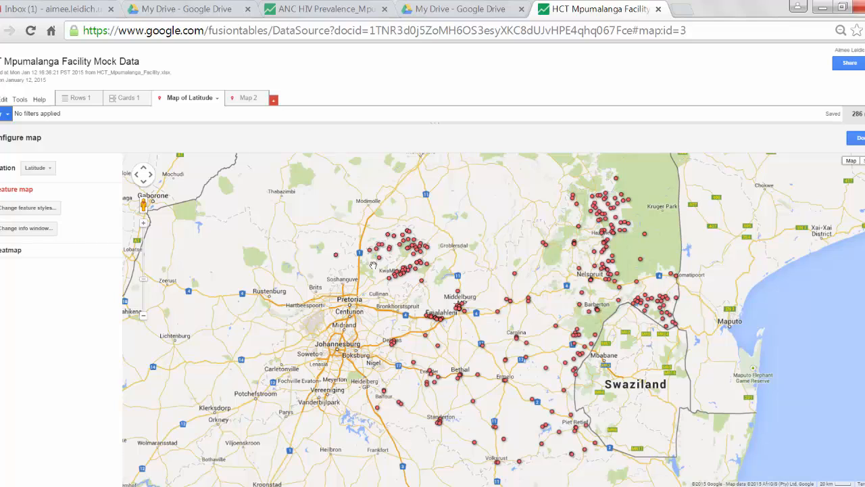
mouse_move(319, 268)
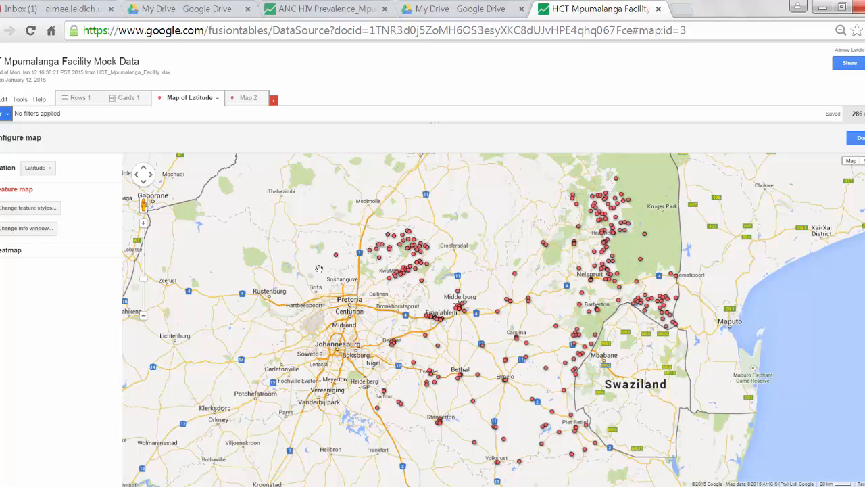
left_click(29, 173)
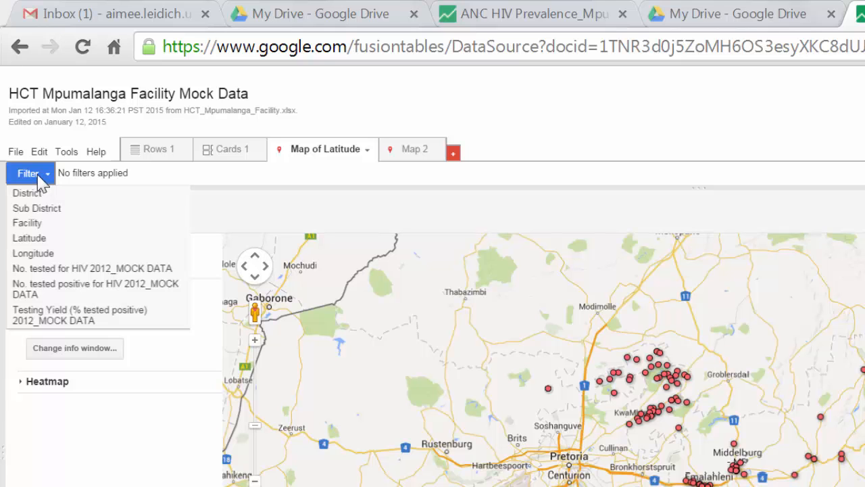
mouse_move(81, 222)
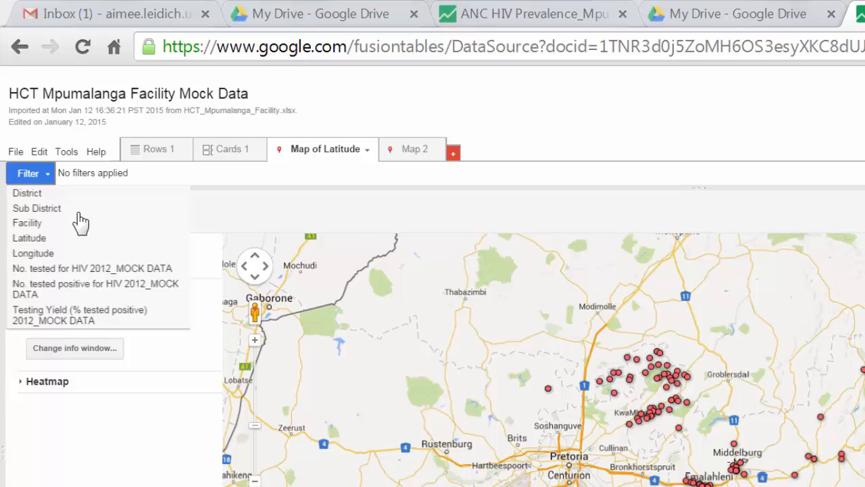
Step: Filter the map to Testing Yield 40–100 and view the Hendrina facility's details
left_click(79, 315)
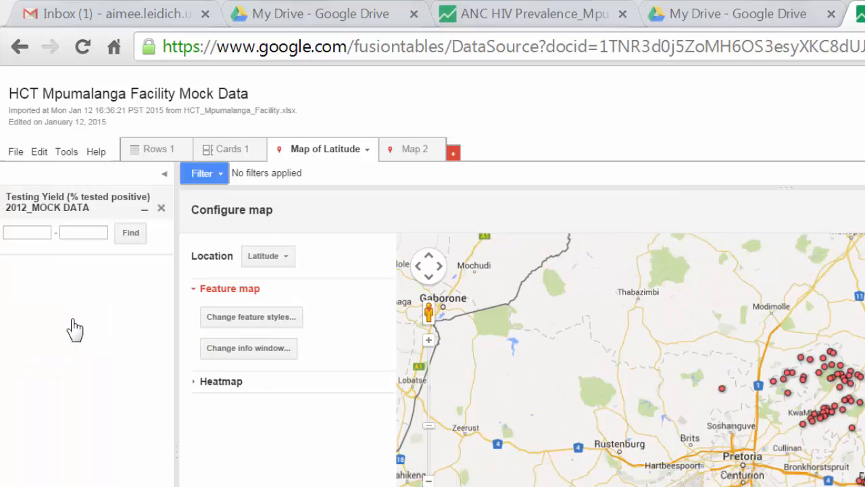
left_click(27, 232)
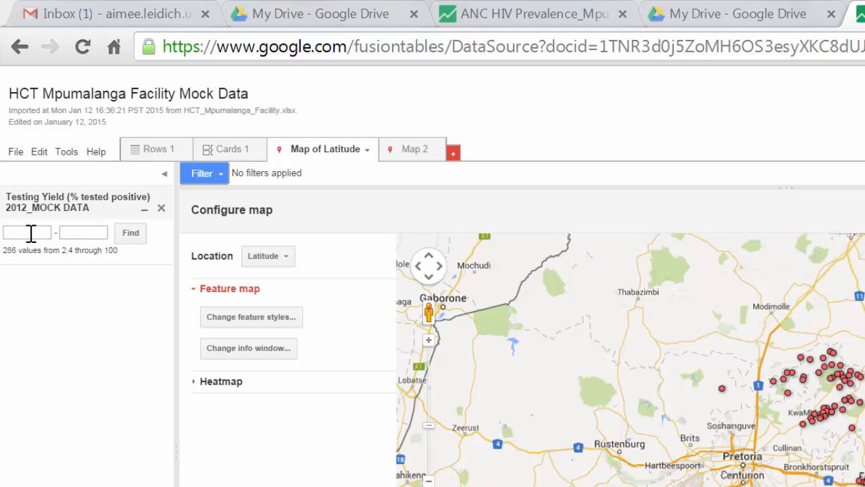
type("4")
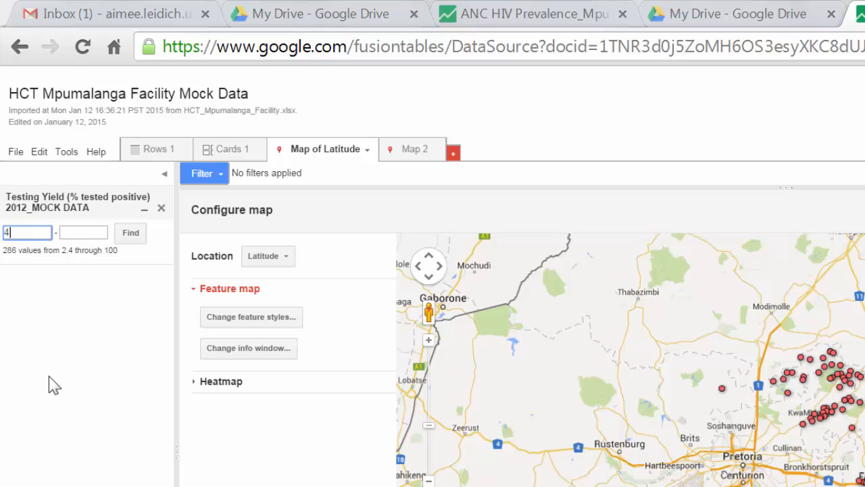
type("0")
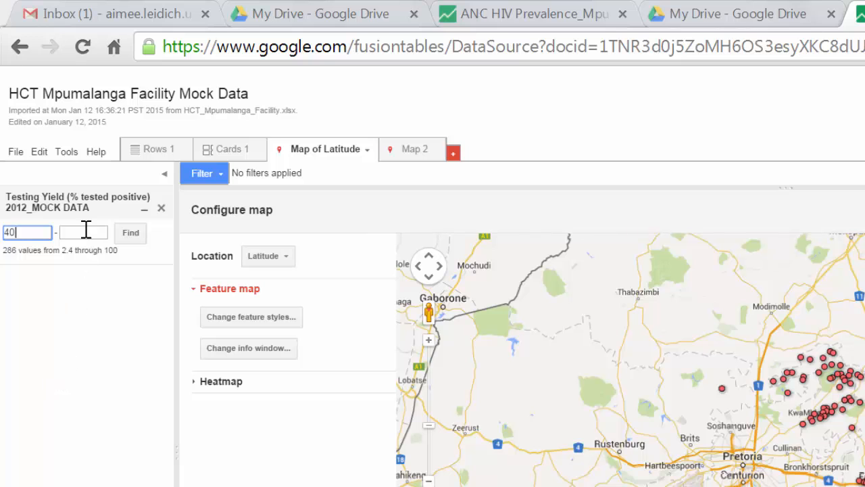
type("100")
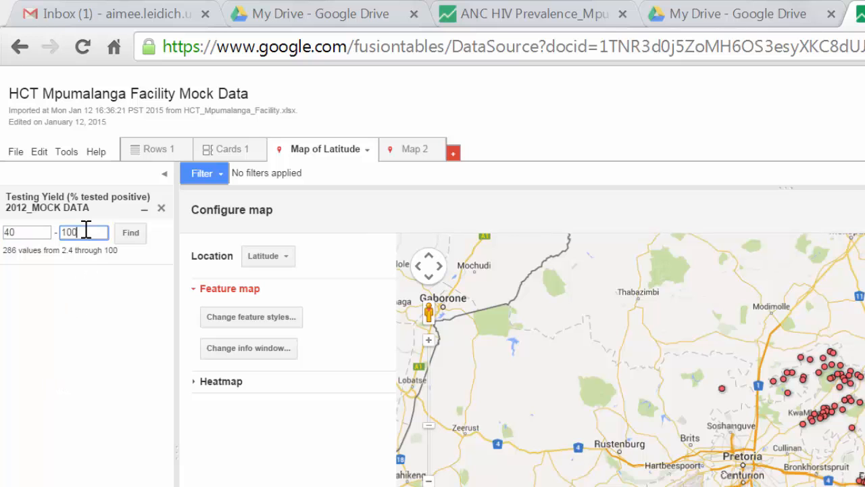
left_click(130, 232)
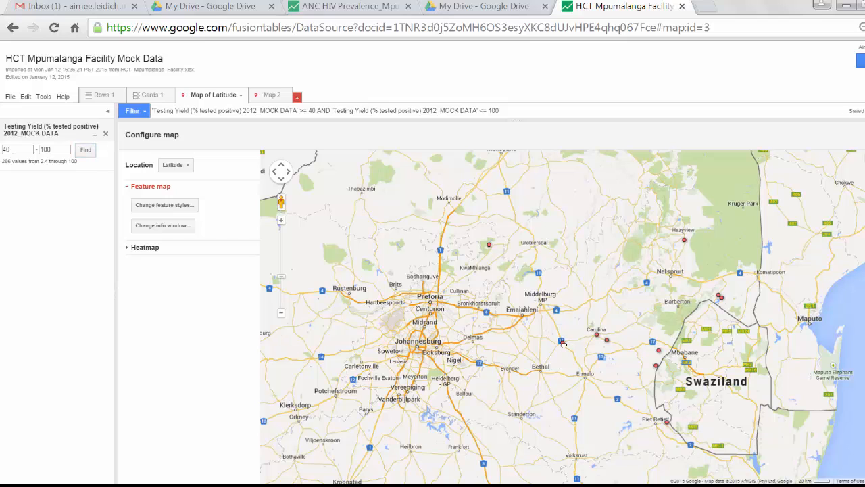
left_click(561, 341)
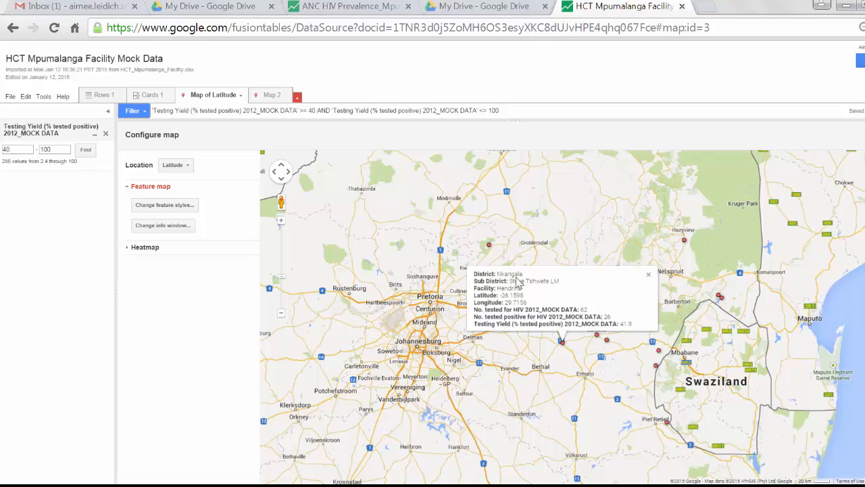
mouse_move(476, 336)
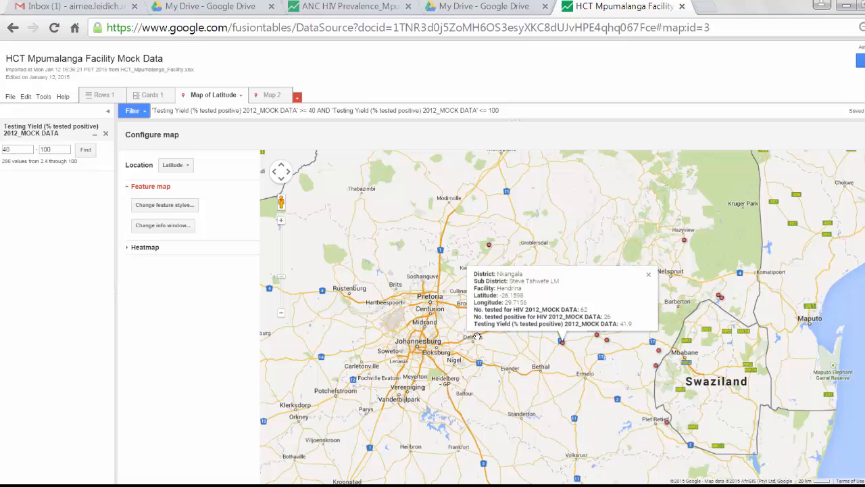
mouse_move(679, 248)
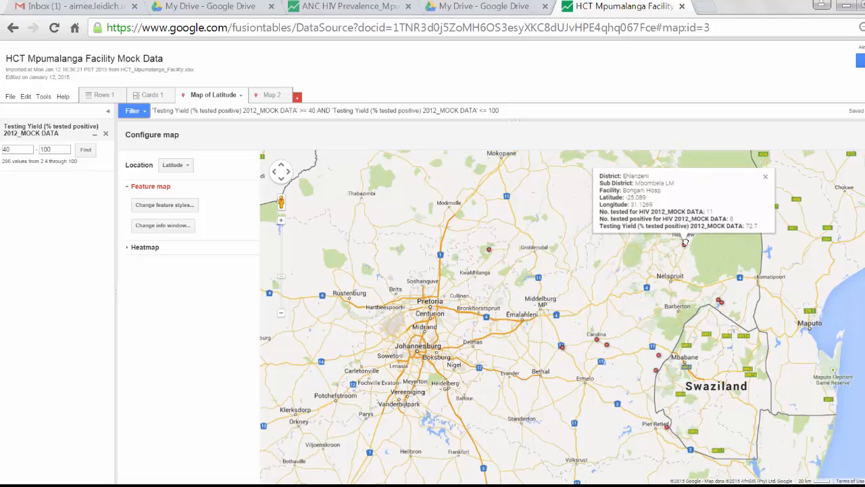
mouse_move(756, 235)
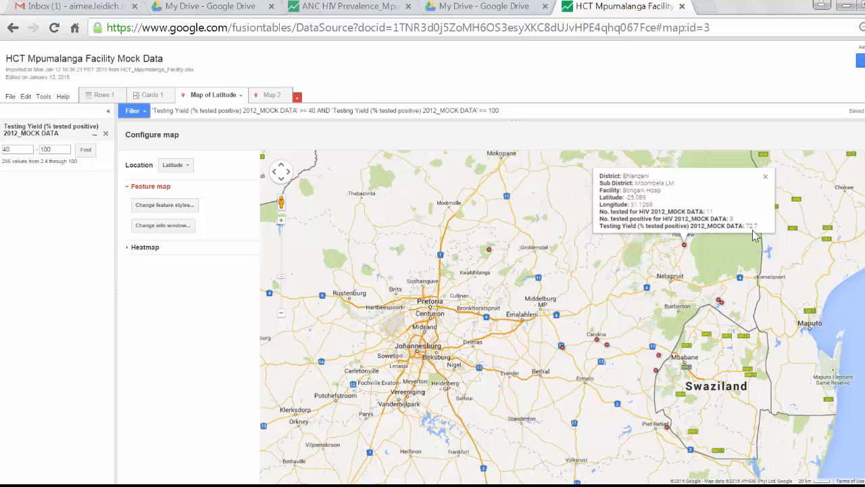